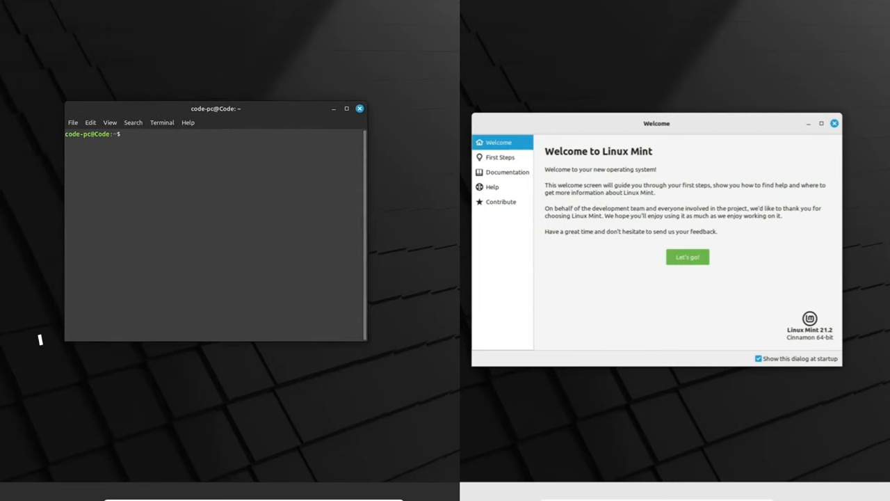
Step: Run neofetch and open LMDE System Info to compare LMDE 6 with Mint 21.2
{"action": "type", "text": "neofetch"}
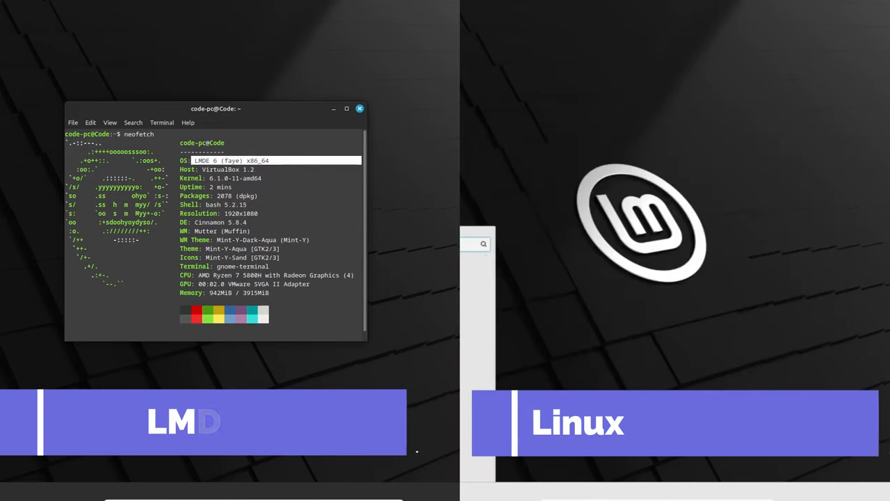
{"action": "left_click", "coordinate": [359, 109]}
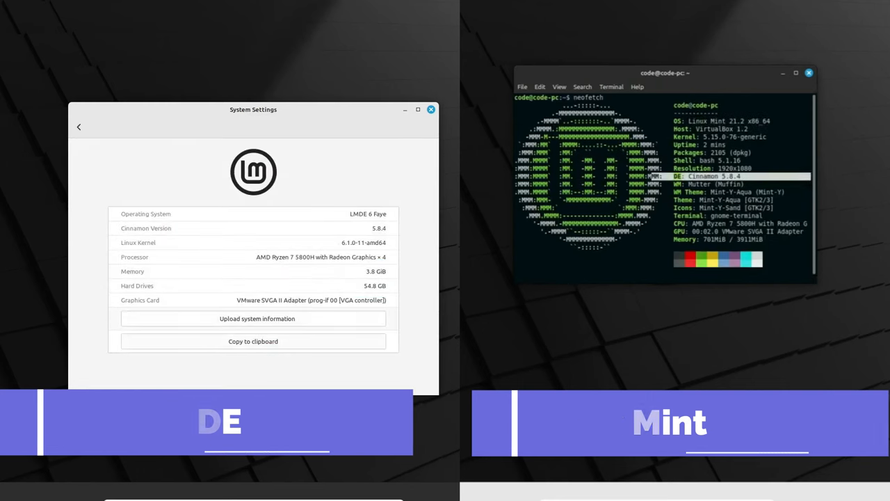
{"action": "left_click", "coordinate": [78, 127]}
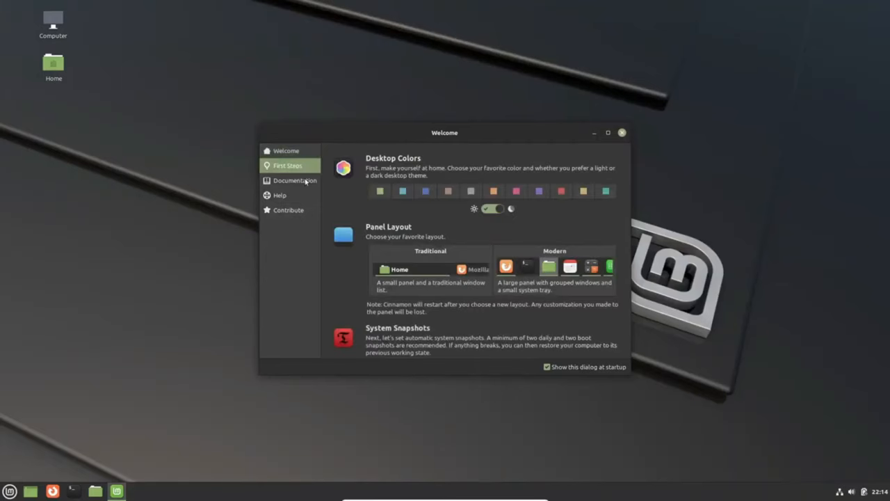
Step: View the Welcome Help page, close Welcome, and open System Settings scrolled to Hardware
{"action": "left_click", "coordinate": [279, 195]}
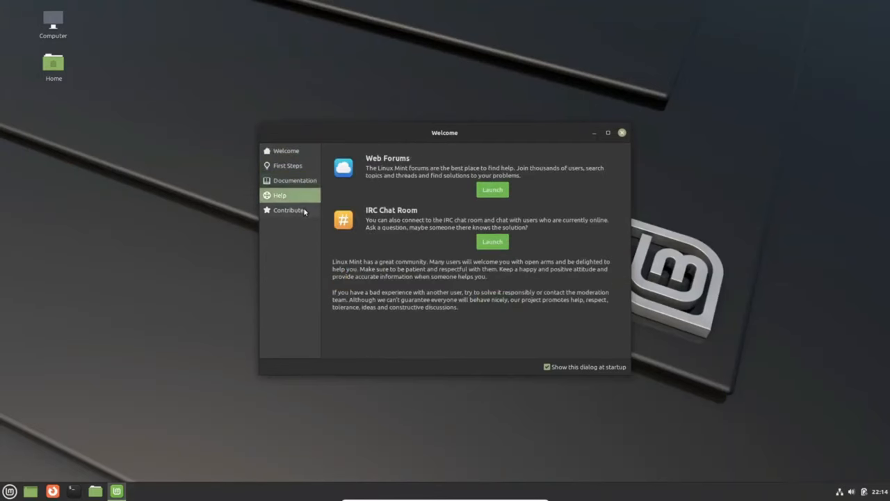
{"action": "left_click", "coordinate": [621, 132]}
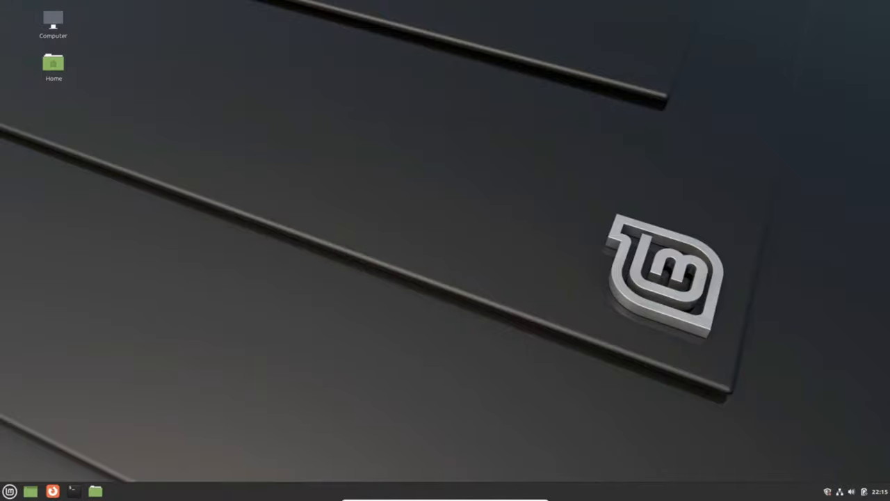
{"action": "mouse_move", "coordinate": [136, 413]}
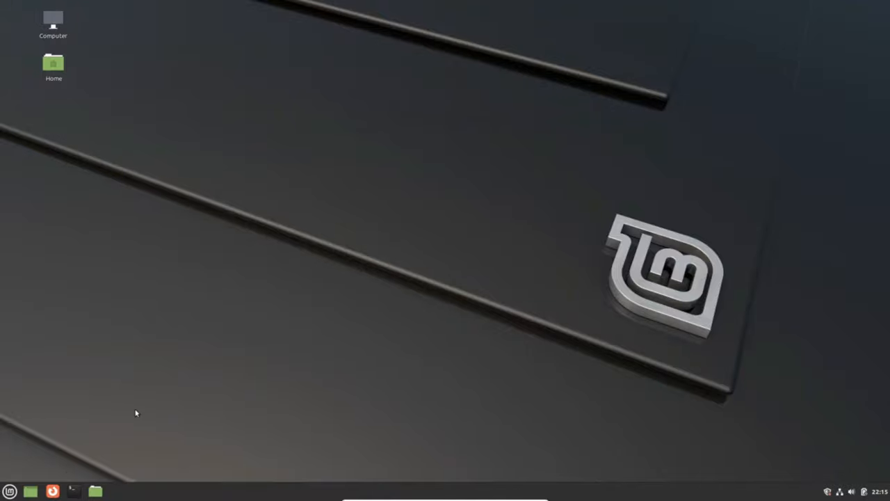
{"action": "left_click", "coordinate": [10, 491]}
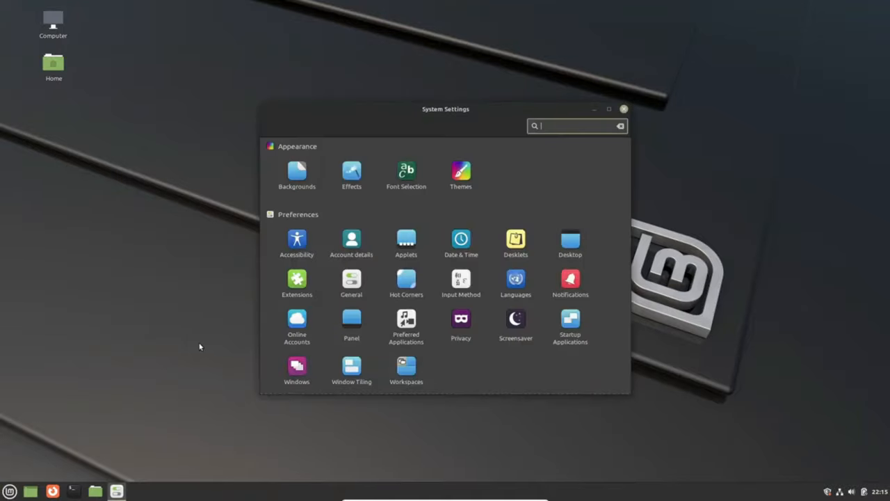
{"action": "scroll", "scroll_direction": "down", "scroll_amount": 3}
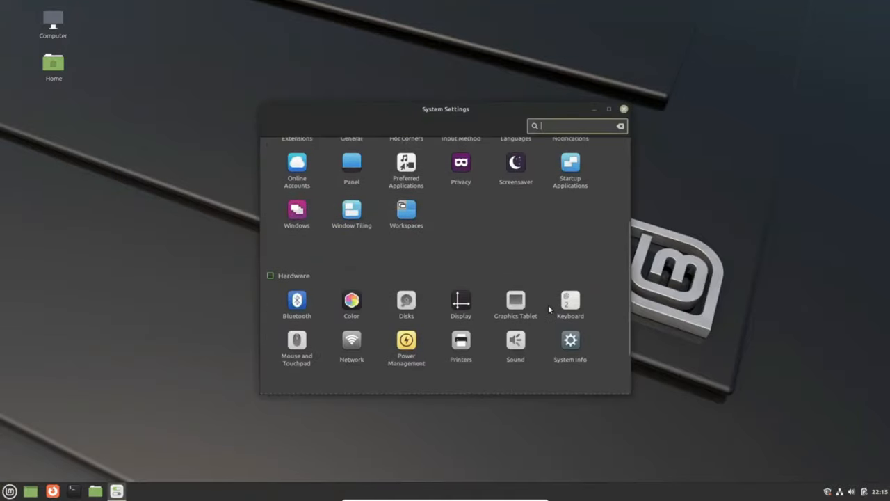
{"action": "left_click", "coordinate": [569, 341]}
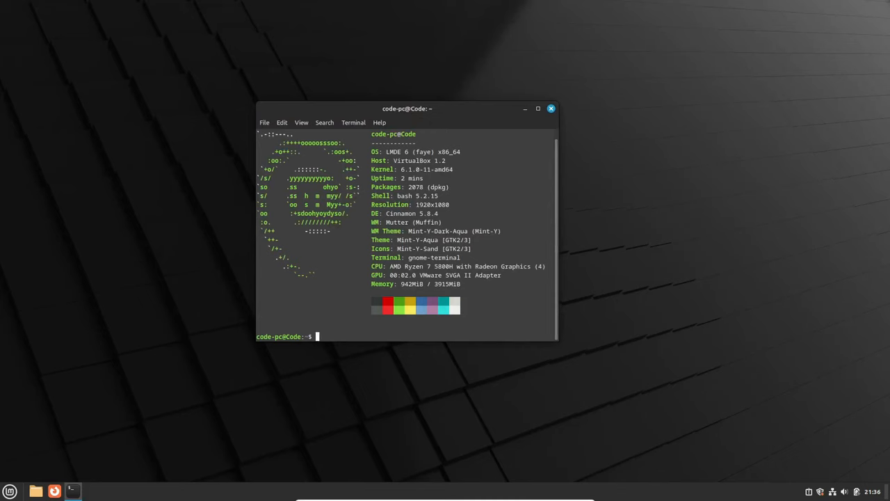
Step: Close the neofetch terminal and open System Settings Backgrounds showing the Vera wallpaper collection
{"action": "type", "text": "neofetch"}
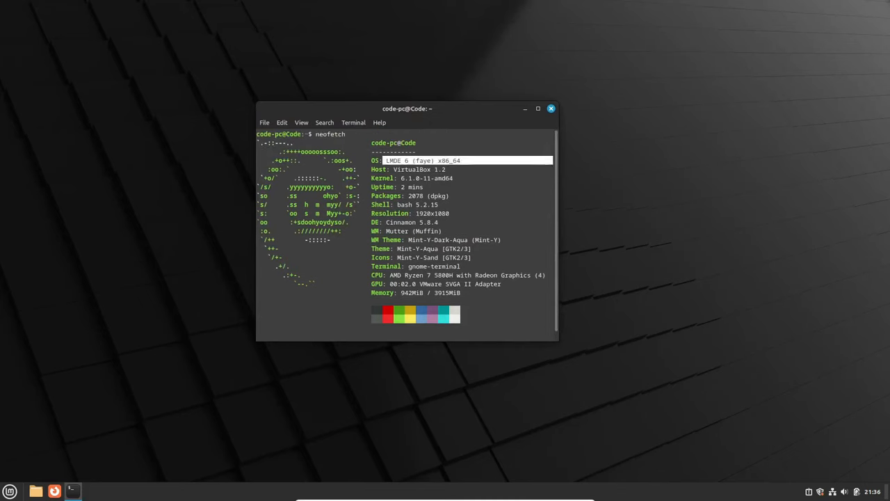
{"action": "left_click", "coordinate": [550, 108]}
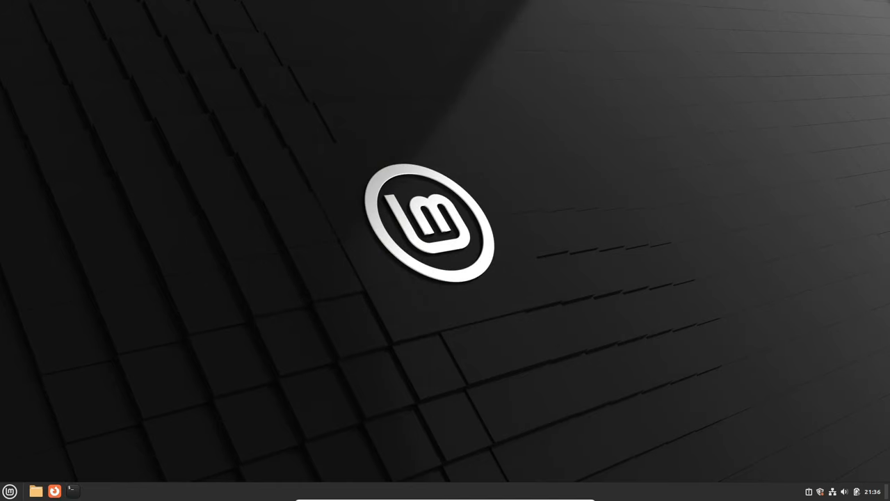
{"action": "left_click", "coordinate": [10, 491]}
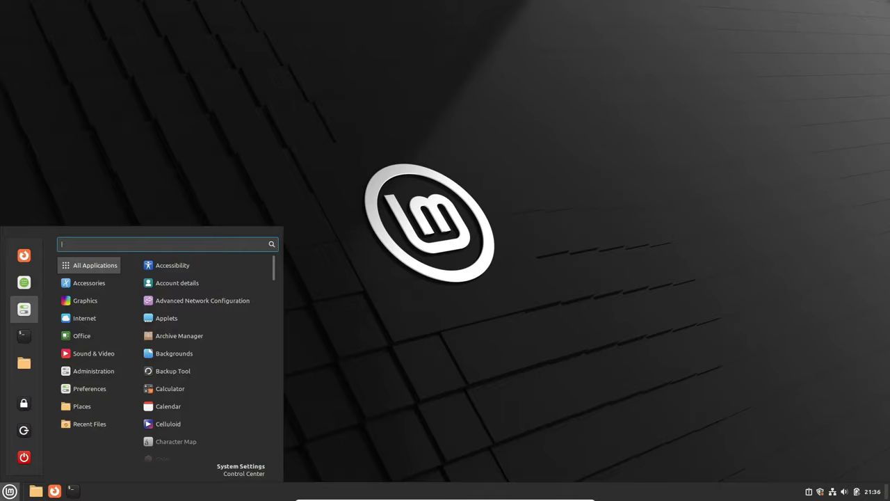
{"action": "left_click", "coordinate": [240, 469]}
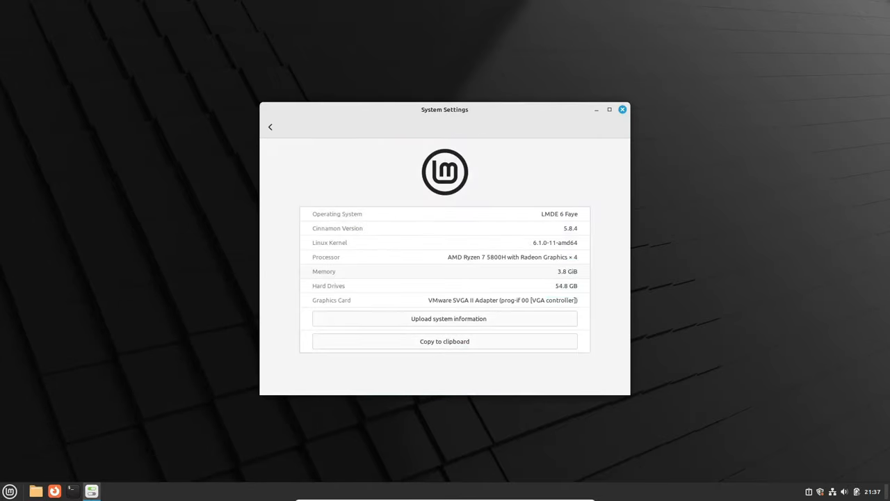
{"action": "left_click", "coordinate": [270, 126]}
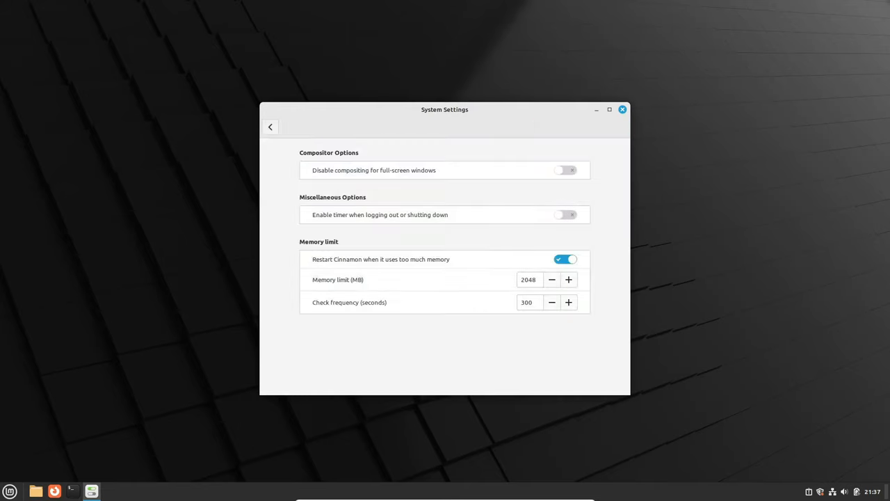
{"action": "left_click", "coordinate": [270, 127]}
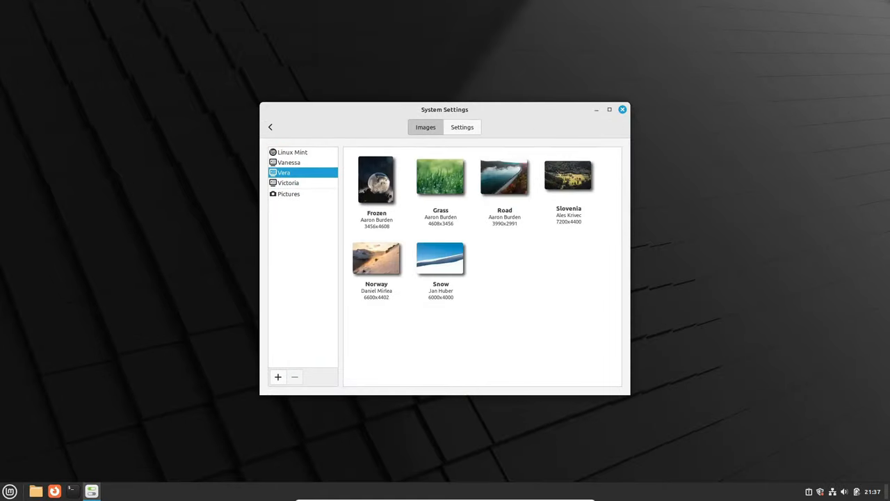
{"action": "left_click", "coordinate": [270, 126]}
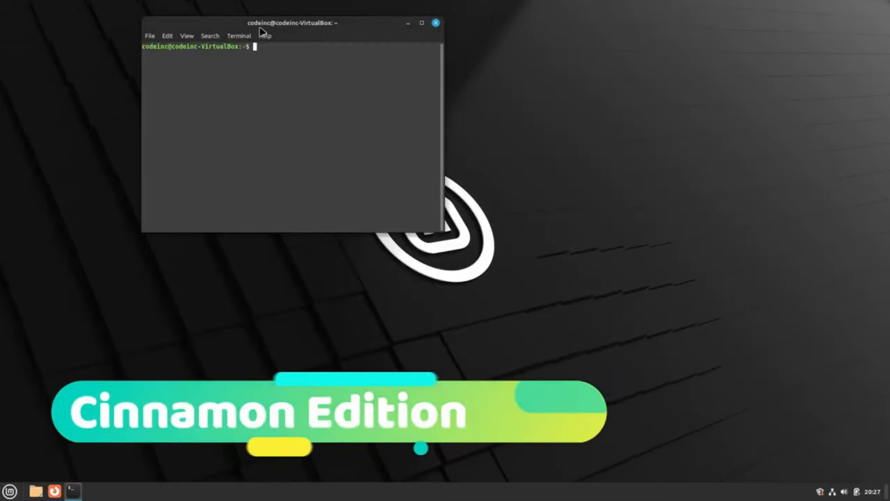
Step: Run neofetch in the Cinnamon and XFCE terminals, showing Mint 21.1 with Xfce 4.16
{"action": "type", "text": "neofetch"}
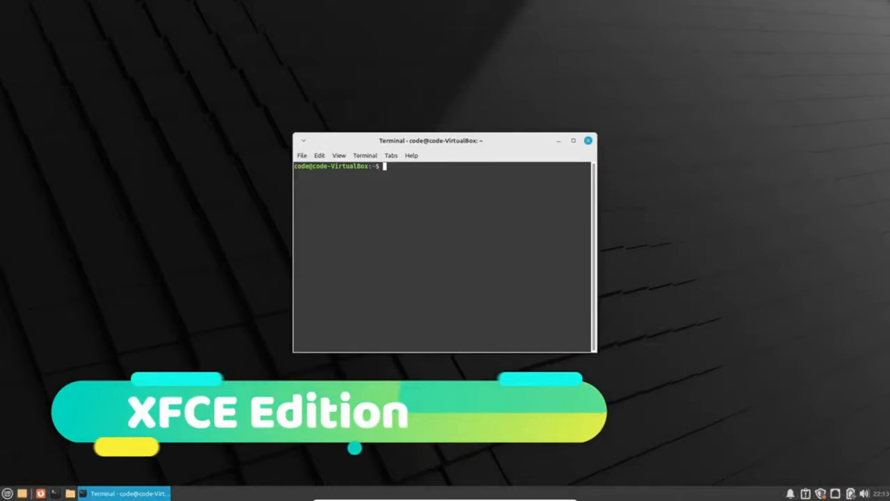
{"action": "type", "text": "neofetch"}
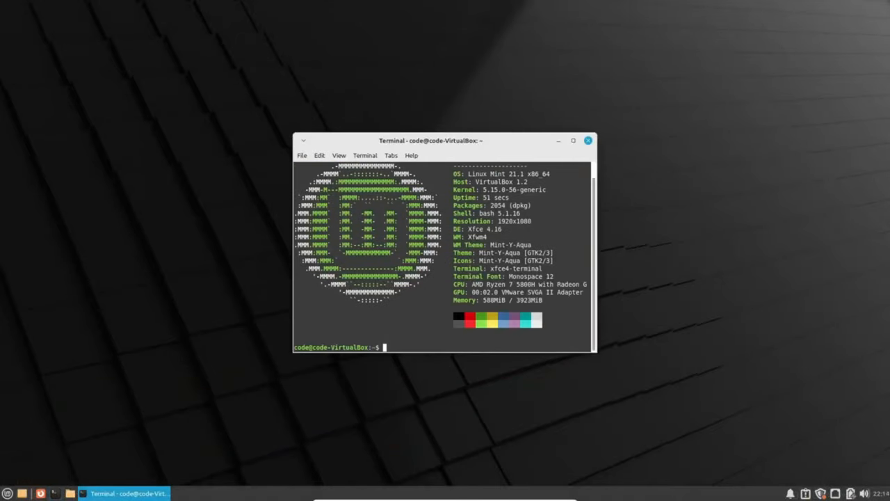
{"action": "type", "text": "neofetch"}
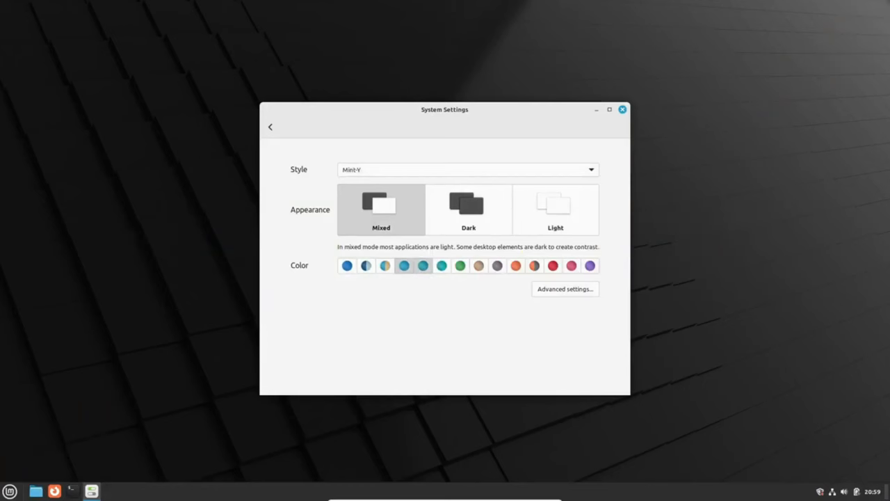
Step: Open the Style dropdown and Advanced settings, then list desktop themes like Mint-L and Mint-Y
{"action": "left_click", "coordinate": [347, 266]}
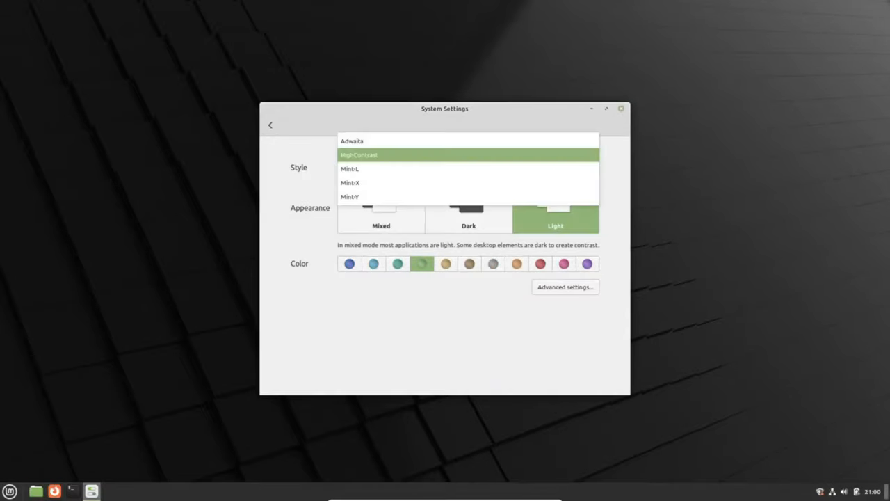
{"action": "left_click", "coordinate": [350, 196]}
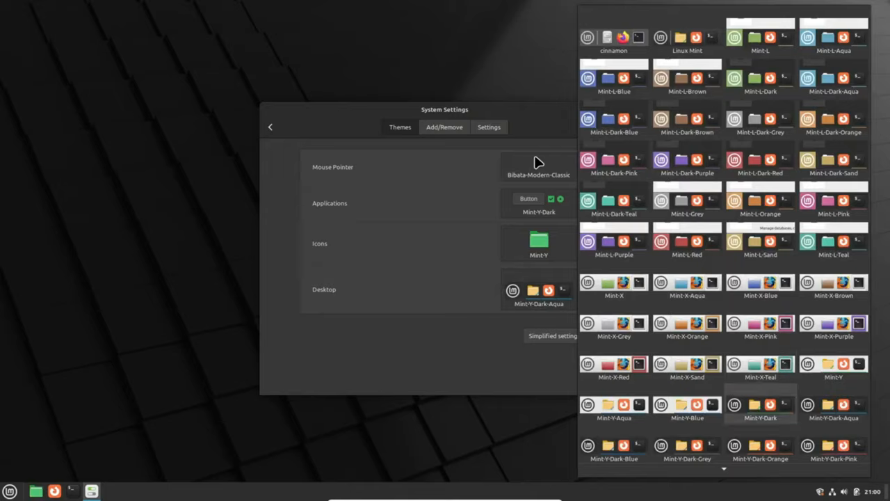
{"action": "left_click", "coordinate": [444, 127]}
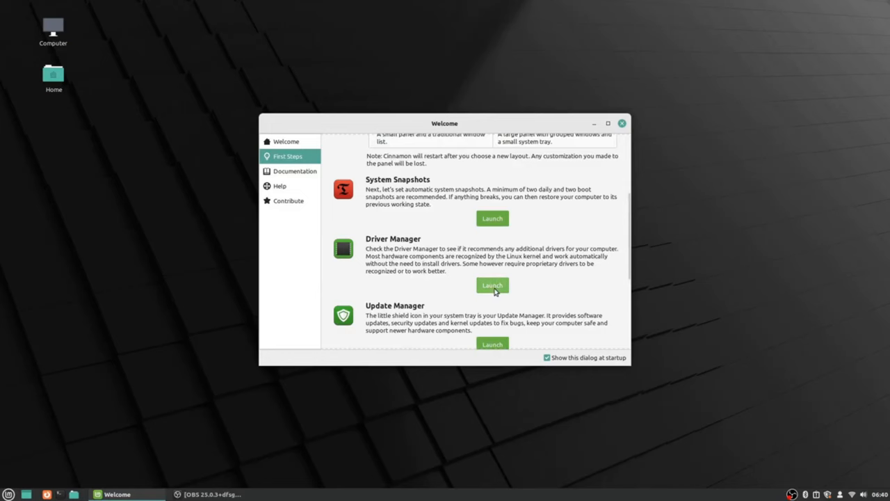
Step: Launch Driver Manager from Welcome First Steps and authenticate to list GTX 960 and Broadcom drivers
{"action": "left_click", "coordinate": [492, 286]}
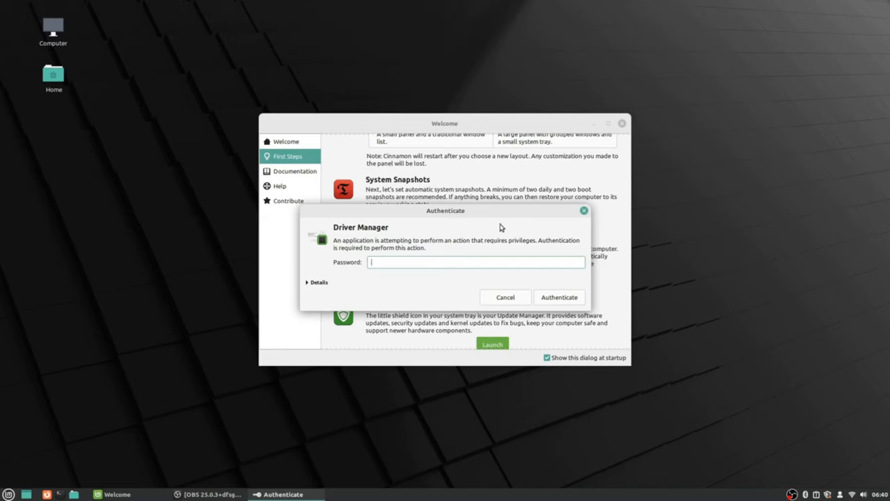
{"action": "mouse_move", "coordinate": [371, 241]}
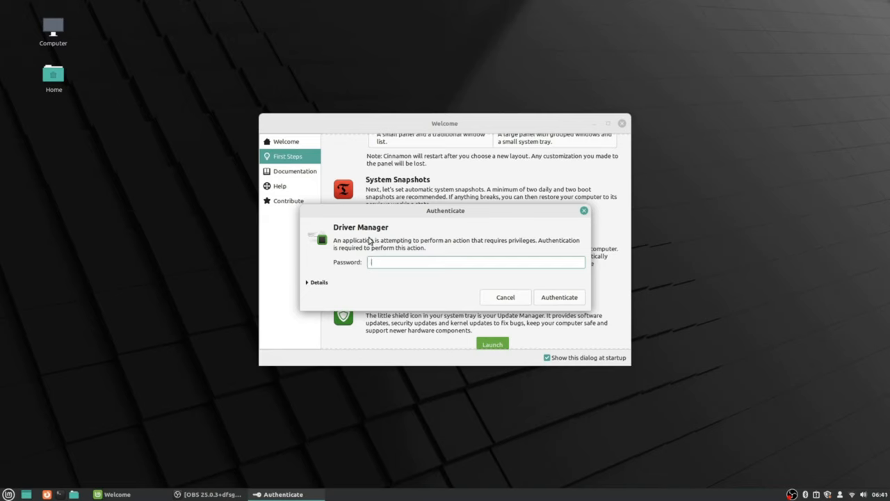
{"action": "mouse_move", "coordinate": [464, 252]}
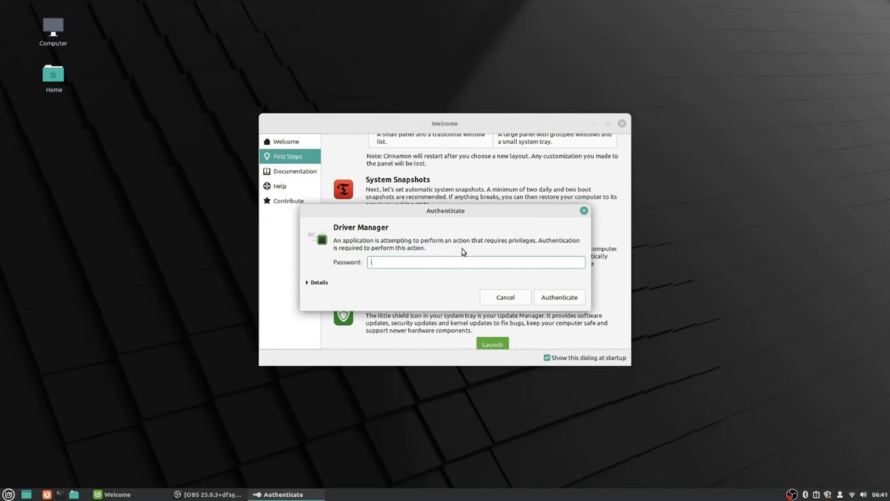
{"action": "left_click", "coordinate": [505, 297]}
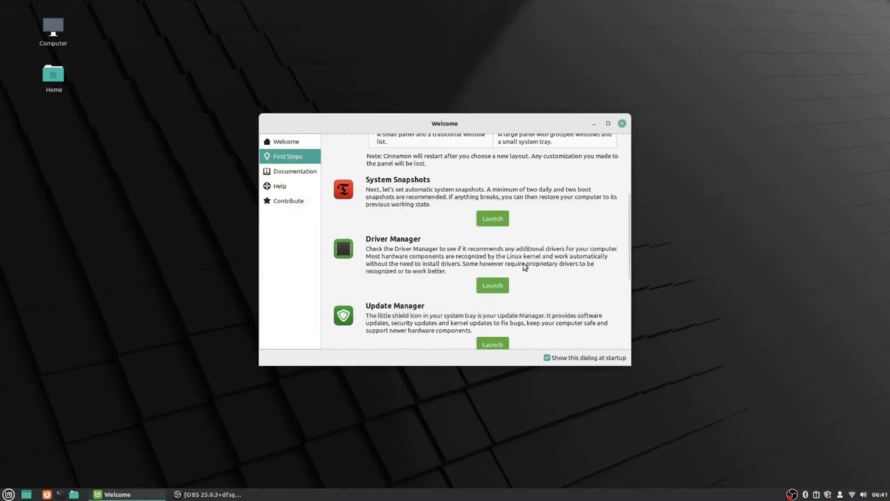
{"action": "left_click", "coordinate": [492, 285]}
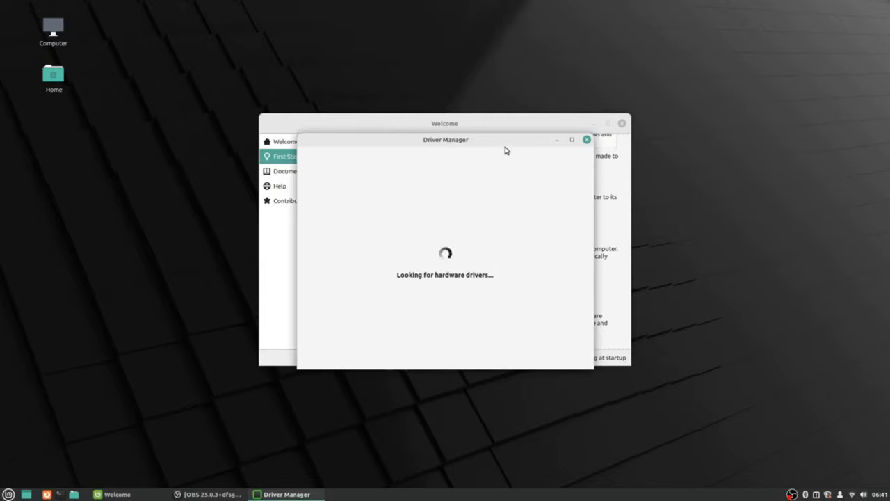
{"action": "mouse_move", "coordinate": [520, 315]}
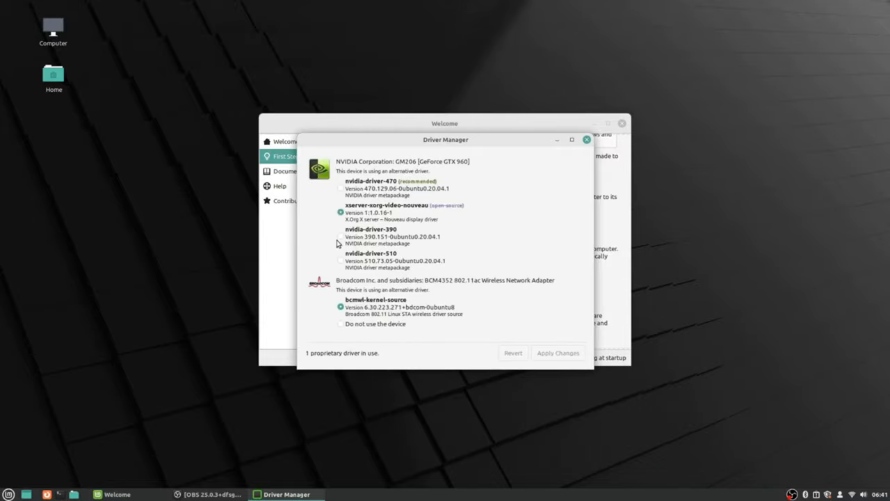
{"action": "mouse_move", "coordinate": [467, 170]}
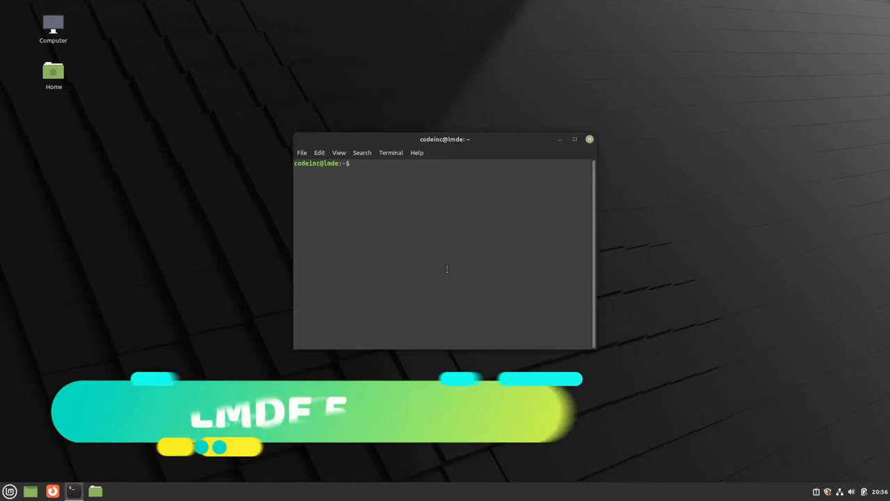
Step: Run htop in the LMDE terminal, then close the terminal window
{"action": "type", "text": "htop"}
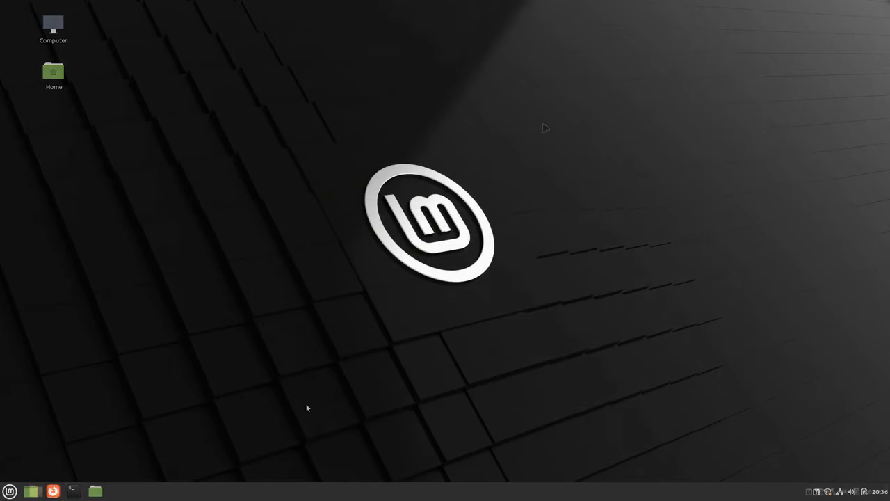
{"action": "left_click", "coordinate": [74, 491]}
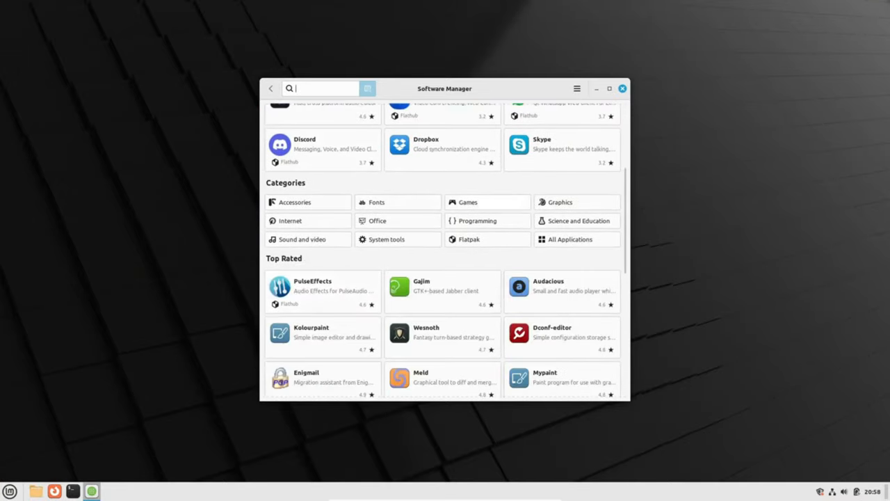
Step: Open the Science and Education category tile in Software Manager to list its apps
{"action": "left_click", "coordinate": [468, 202]}
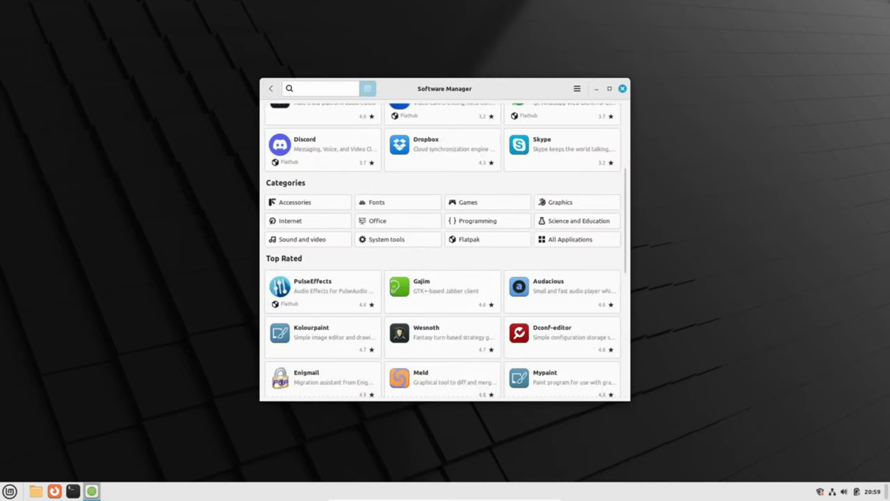
{"action": "left_click", "coordinate": [377, 220]}
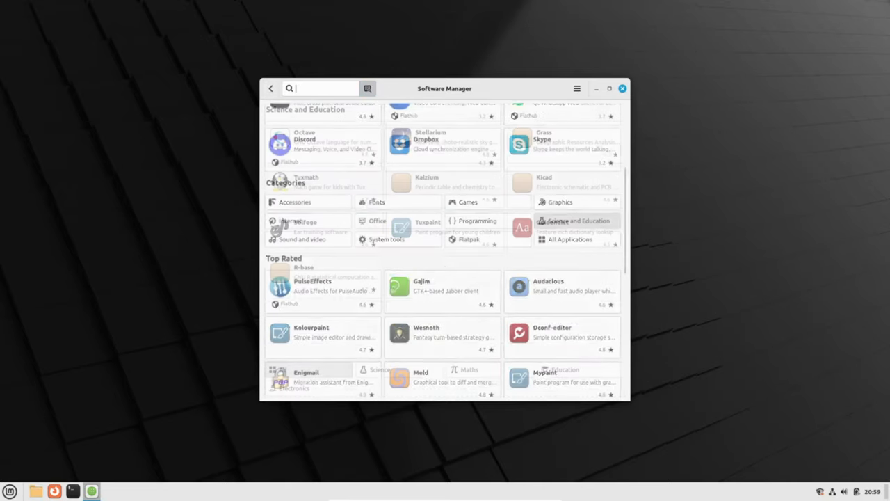
{"action": "left_click", "coordinate": [580, 221]}
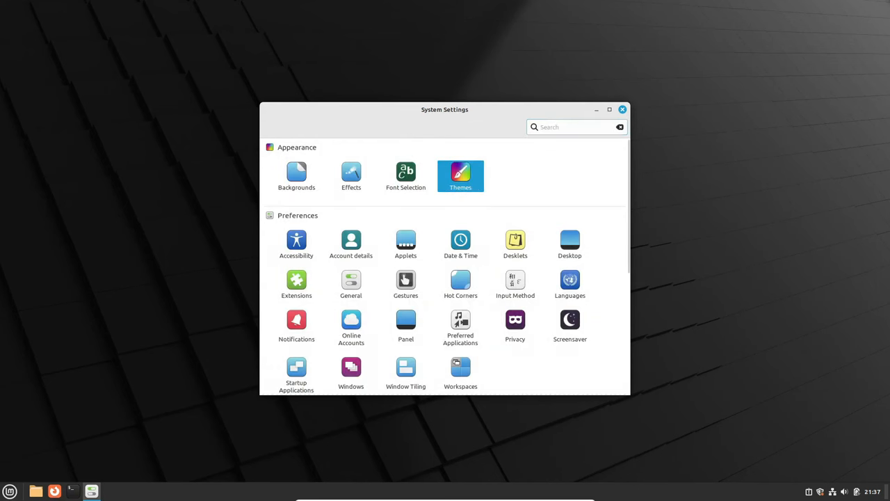
Step: Look over the Appearance and Preferences modules, then close System Settings
{"action": "left_click", "coordinate": [569, 323]}
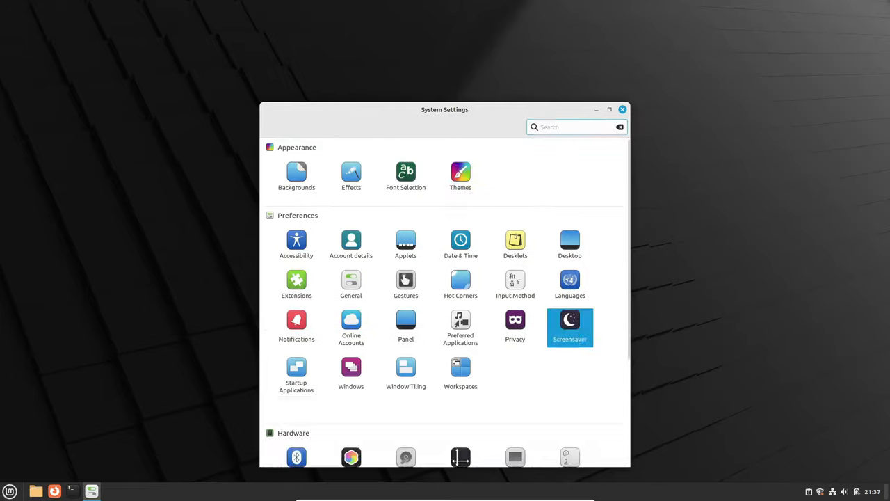
{"action": "left_click", "coordinate": [461, 176]}
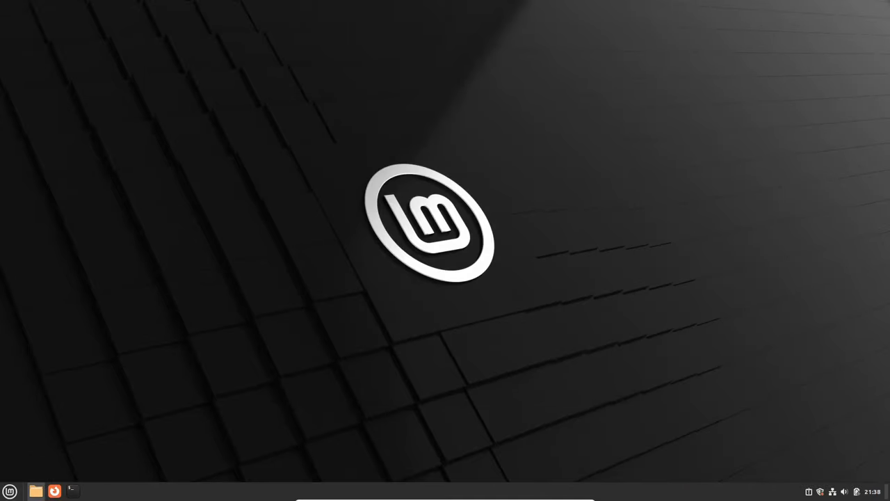
{"action": "left_click", "coordinate": [36, 491]}
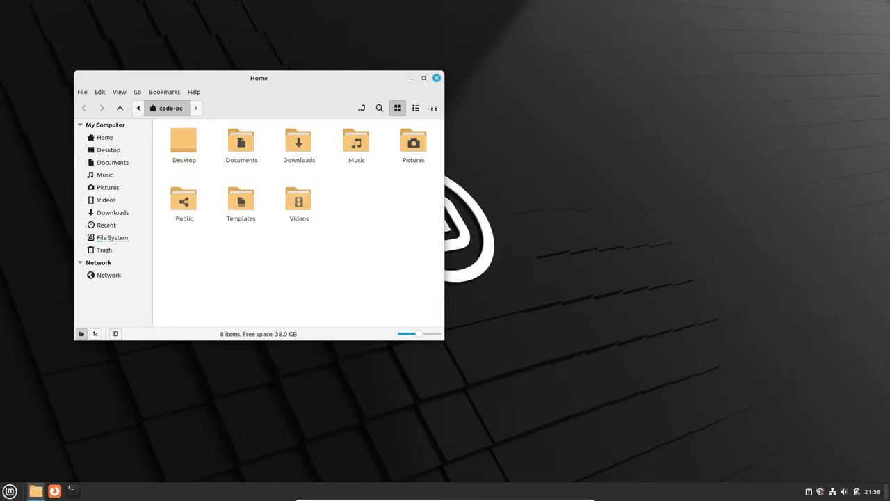
{"action": "left_click", "coordinate": [9, 491]}
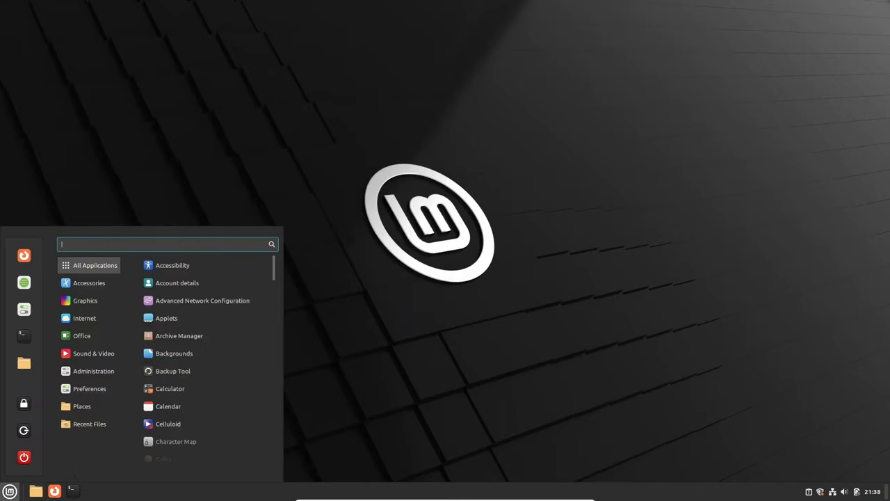
{"action": "scroll", "scroll_direction": "down", "scroll_amount": 3}
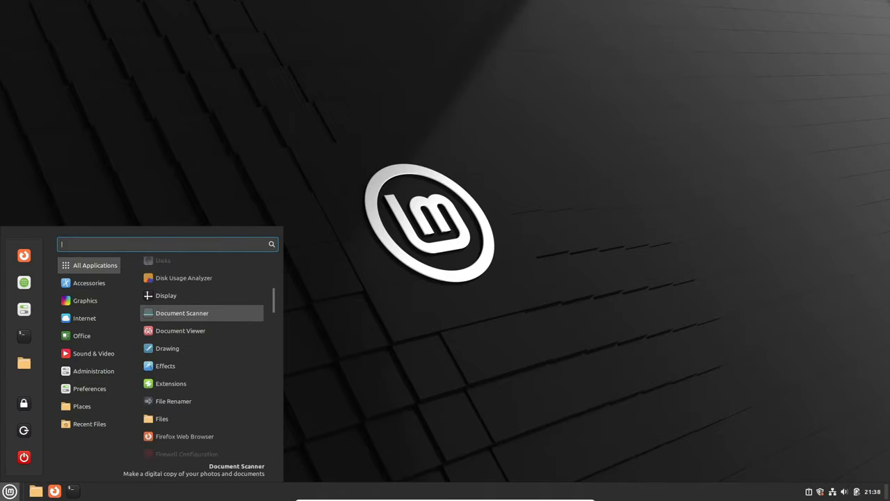
{"action": "scroll", "scroll_direction": "down", "scroll_amount": 3}
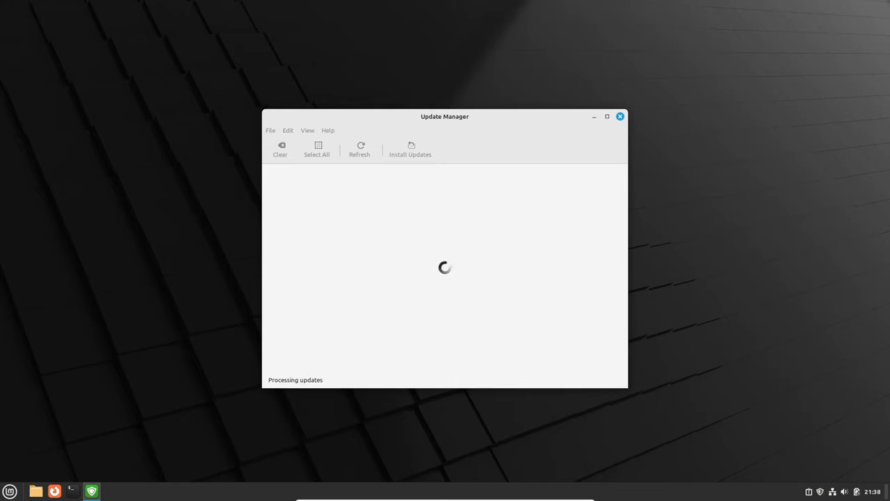
{"action": "left_click", "coordinate": [620, 116]}
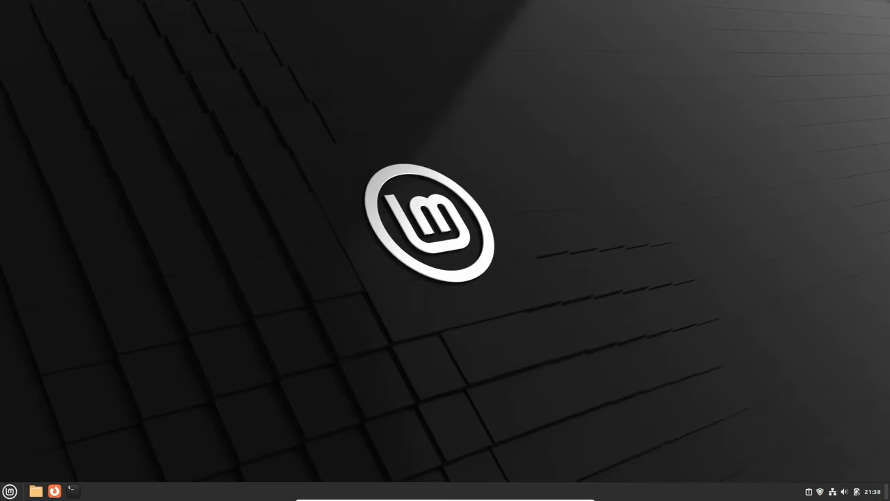
Step: Launch Terminal from the Menu running htop and drag it to the screen centre
{"action": "left_click", "coordinate": [9, 491]}
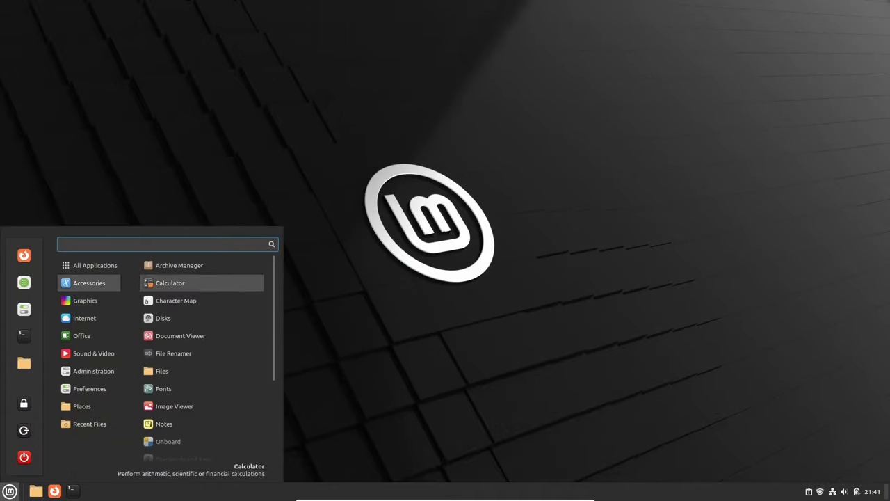
{"action": "left_click", "coordinate": [85, 300]}
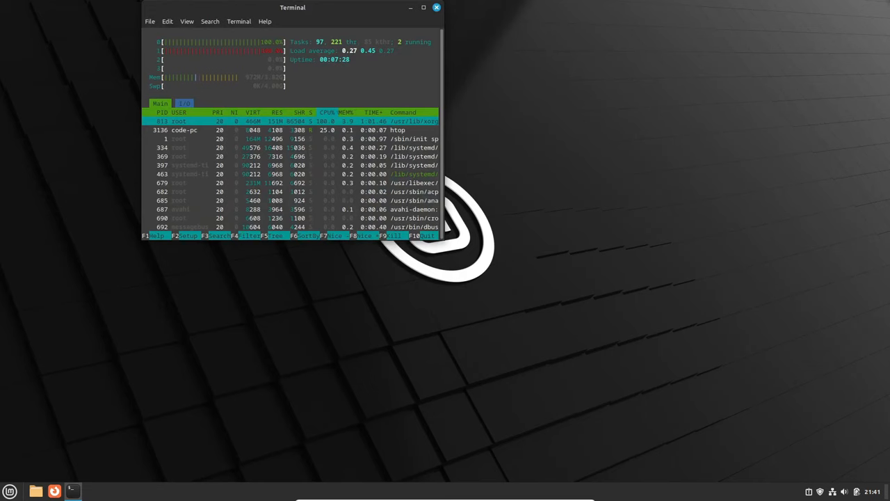
{"action": "left_click_drag", "start_coordinate": [292, 8], "coordinate": [393, 132]}
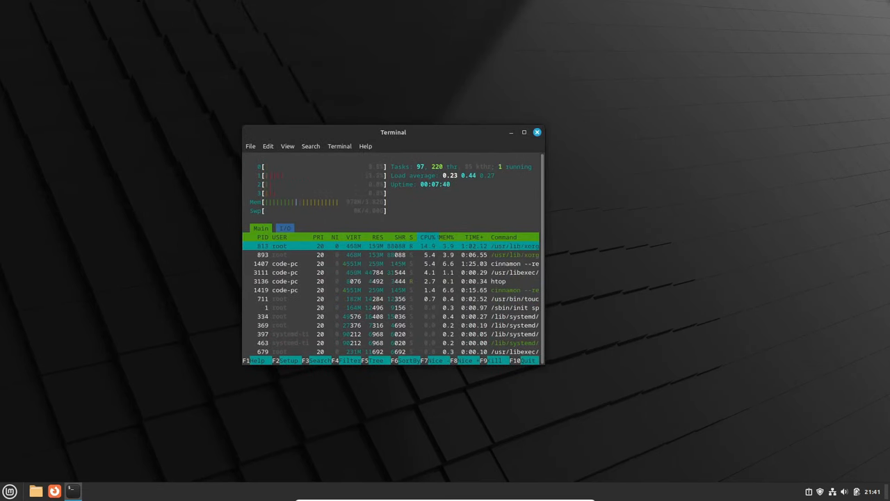
Step: Reopen the Menu and scroll down to browse the Accessories applications
{"action": "left_click", "coordinate": [9, 491]}
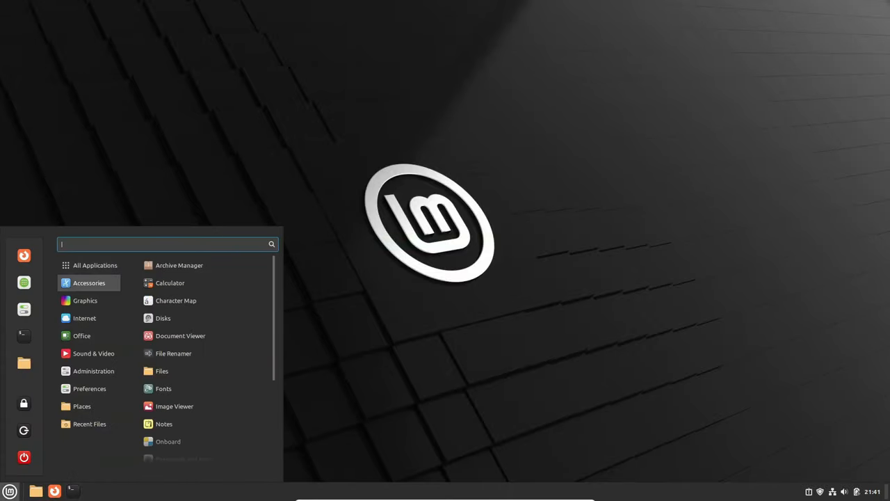
{"action": "scroll", "scroll_direction": "down", "scroll_amount": 3}
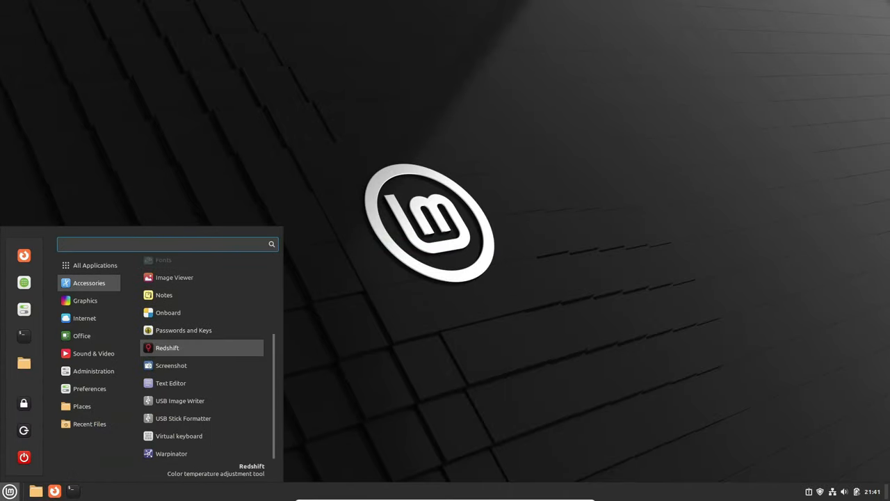
{"action": "left_click", "coordinate": [89, 388]}
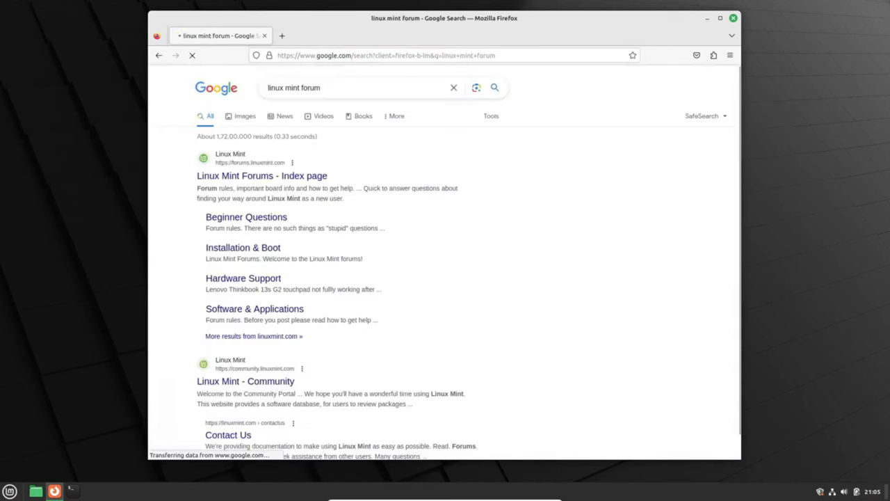
Step: Browse the Linux Mint Forums board index, then start a new 'linux min' search in another tab
{"action": "left_click", "coordinate": [261, 175]}
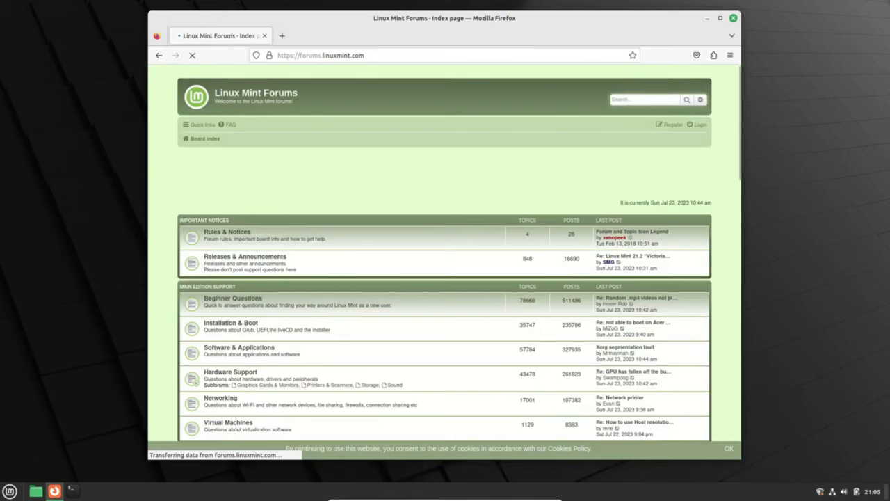
{"action": "scroll", "scroll_direction": "down", "scroll_amount": 3}
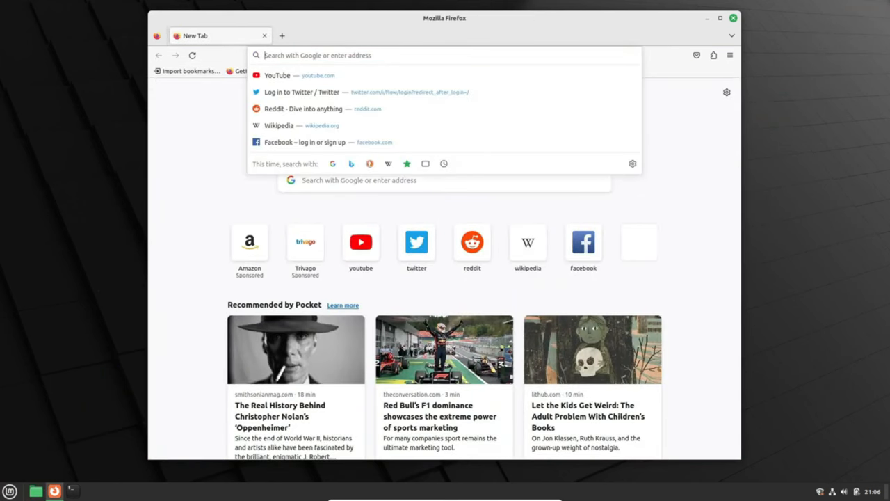
{"action": "type", "text": "linux mint debian edition 6"}
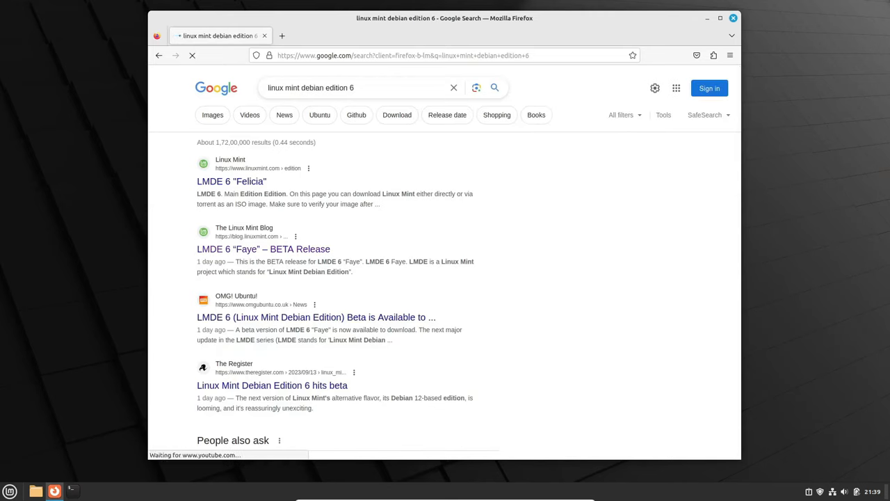
Step: Read the LMDE 6 'Faye' BETA release post down to its download links, then close Firefox
{"action": "left_click", "coordinate": [262, 248]}
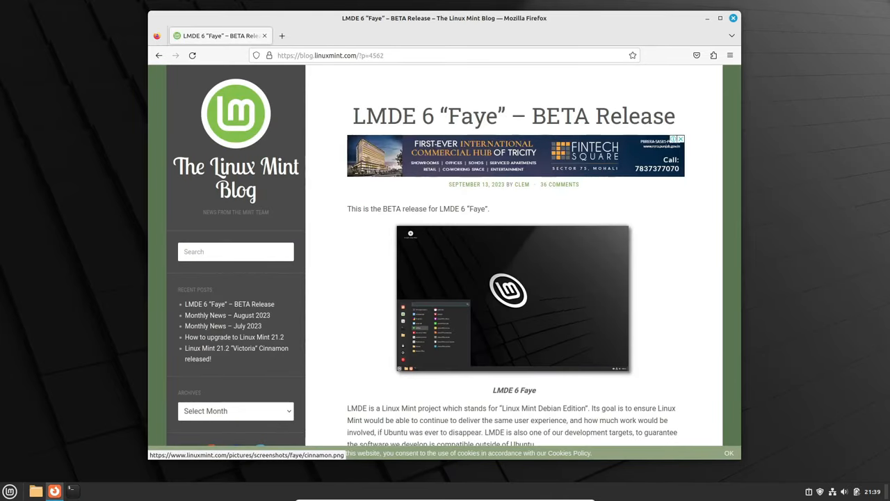
{"action": "scroll", "scroll_direction": "down", "scroll_amount": 3}
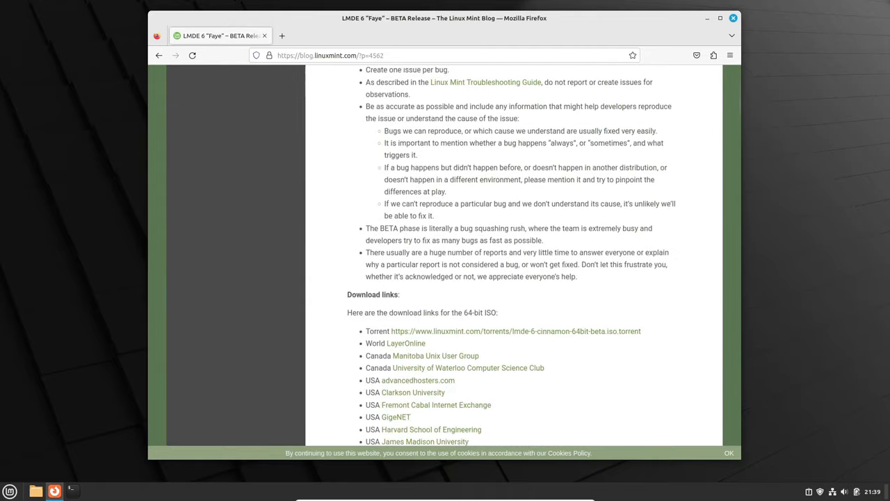
{"action": "scroll", "scroll_direction": "down", "scroll_amount": 3}
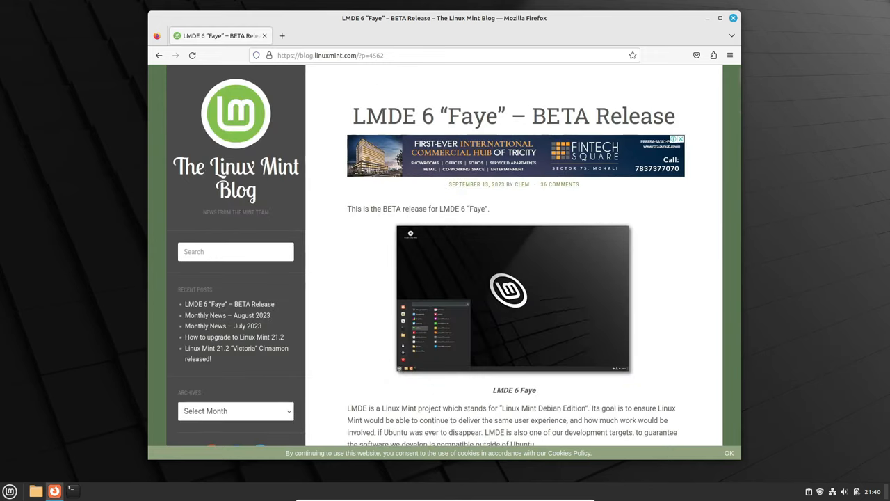
{"action": "left_click", "coordinate": [707, 18]}
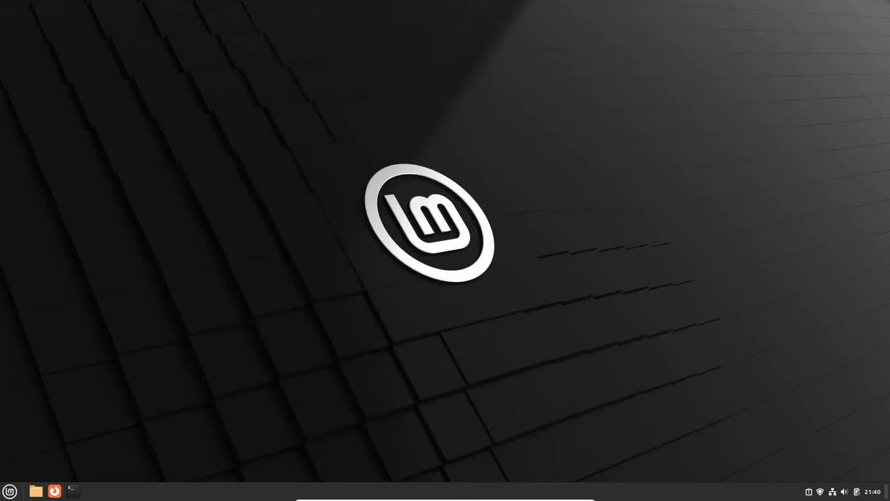
{"action": "left_click", "coordinate": [54, 491]}
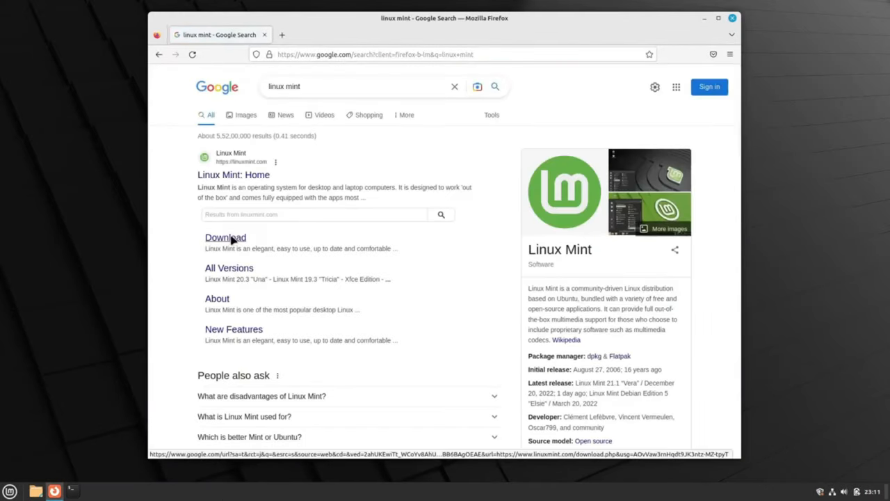
Step: Go from the Linux Mint download page to the 21.1 'Vera' Cinnamon Edition page, then close Firefox
{"action": "left_click", "coordinate": [225, 237]}
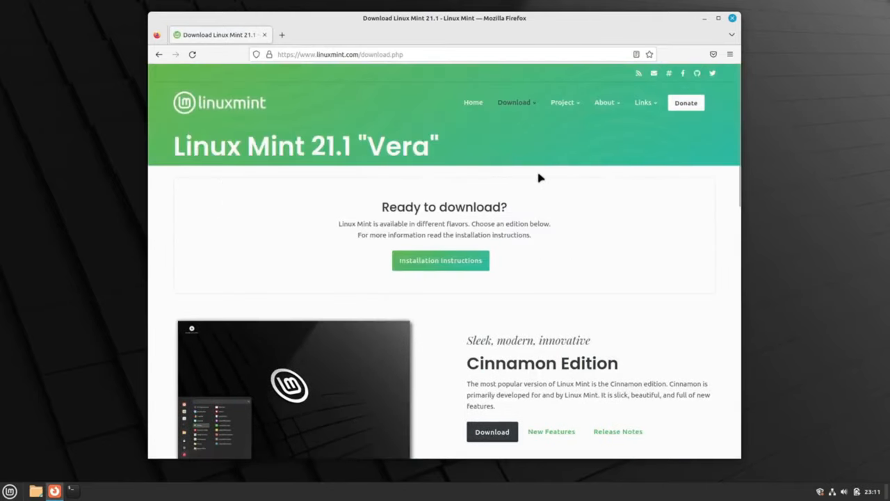
{"action": "left_click", "coordinate": [491, 431]}
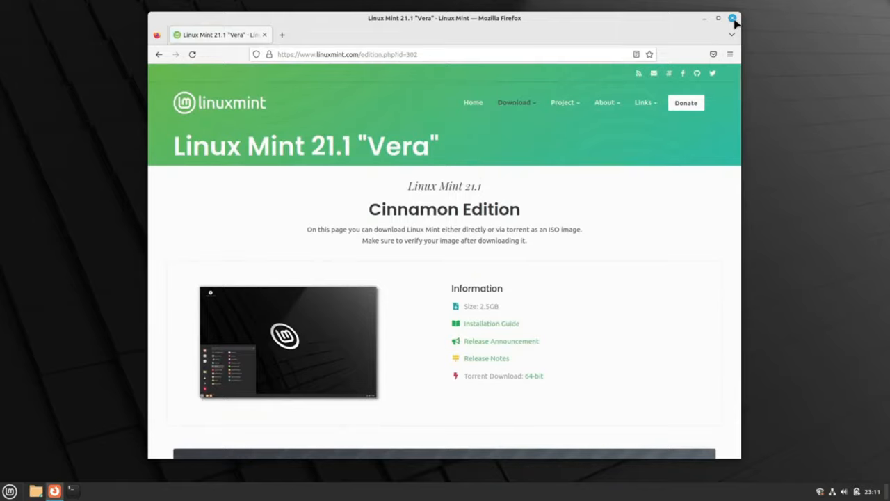
{"action": "left_click", "coordinate": [732, 18]}
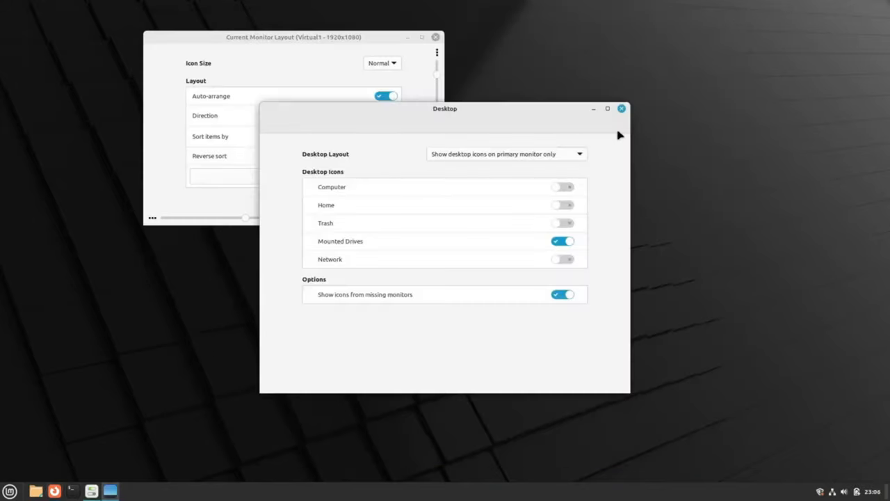
Step: Close Desktop settings and open the panel Menu listing Accessories apps like Files
{"action": "left_click", "coordinate": [621, 108]}
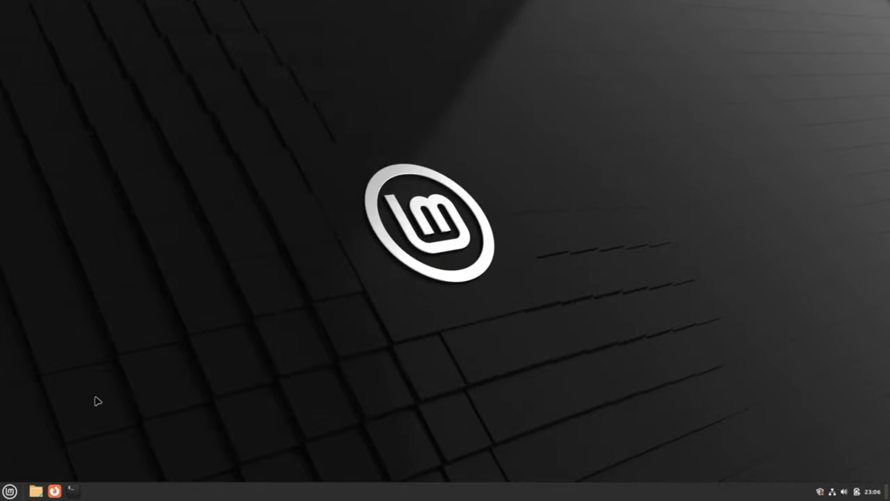
{"action": "left_click", "coordinate": [9, 491]}
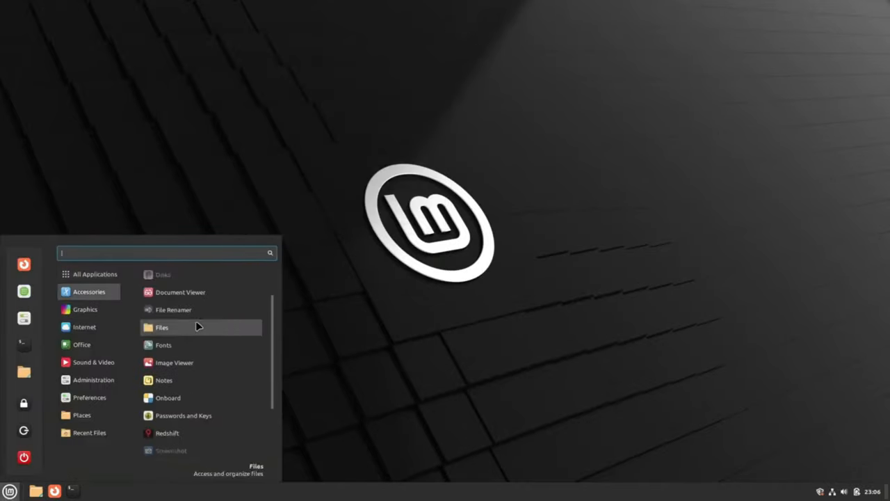